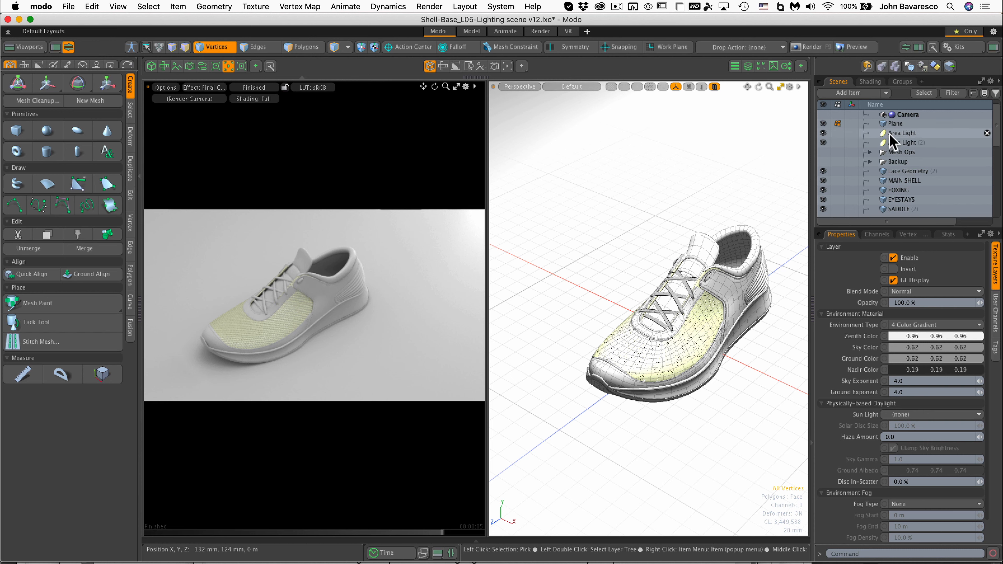
mouse_move(894, 140)
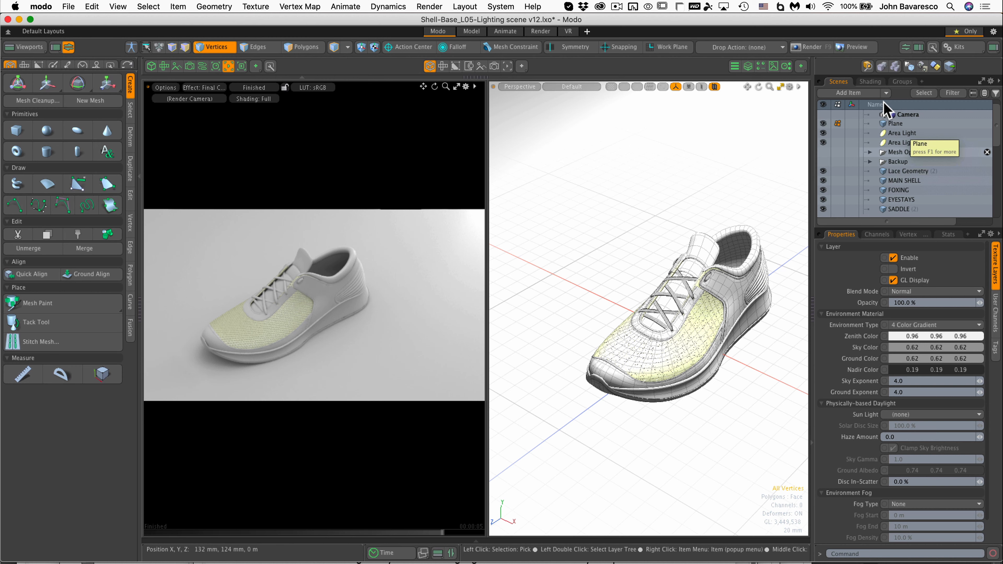
- Select the Environment Material in the Shading tab and show the preset browser below the viewports
click(870, 82)
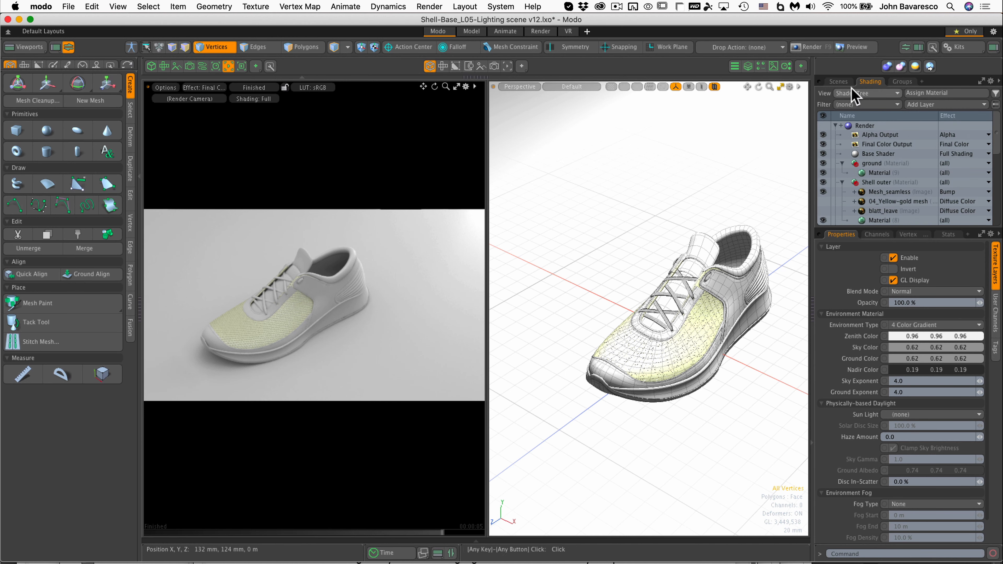
click(838, 81)
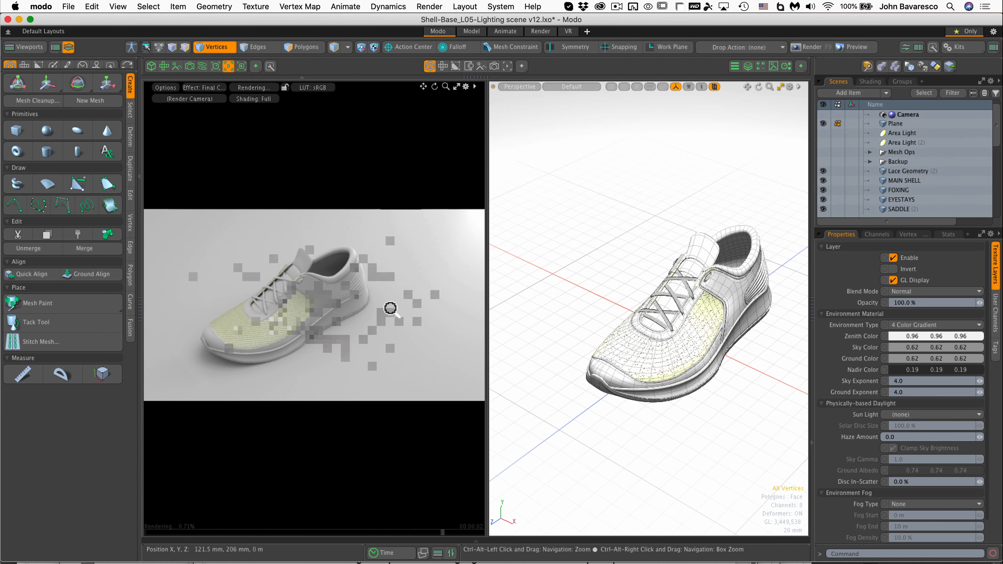
mouse_move(322, 332)
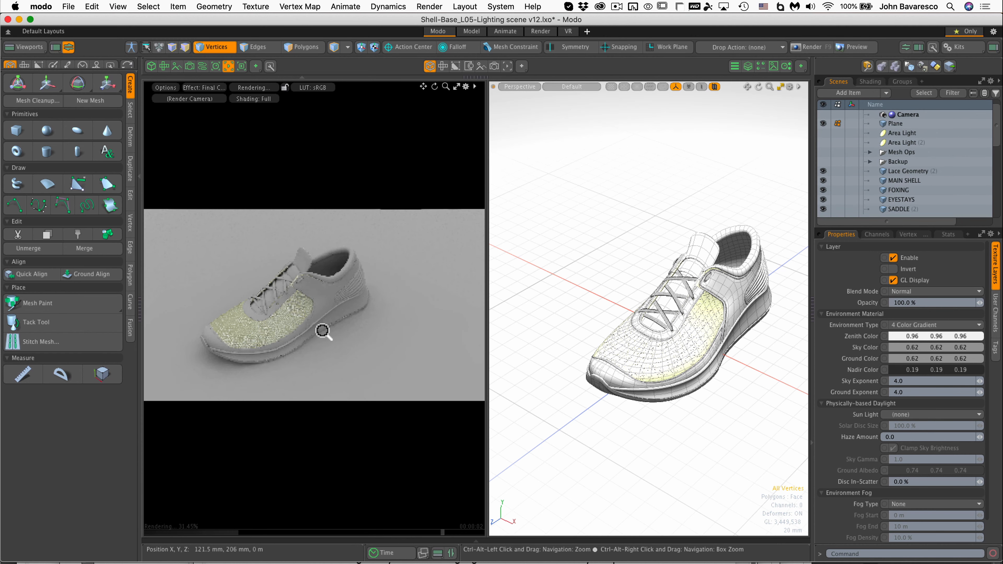
click(871, 82)
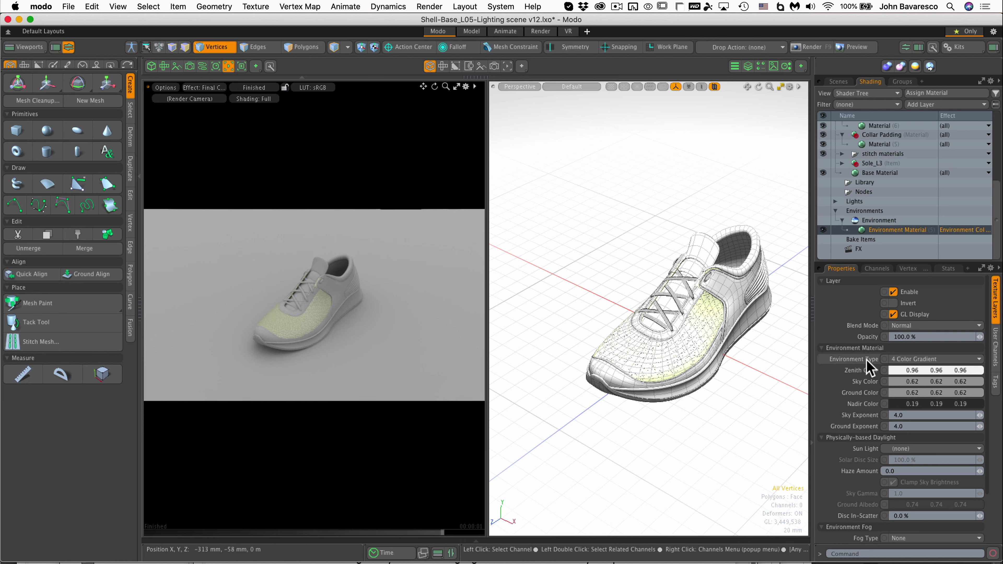
mouse_move(873, 408)
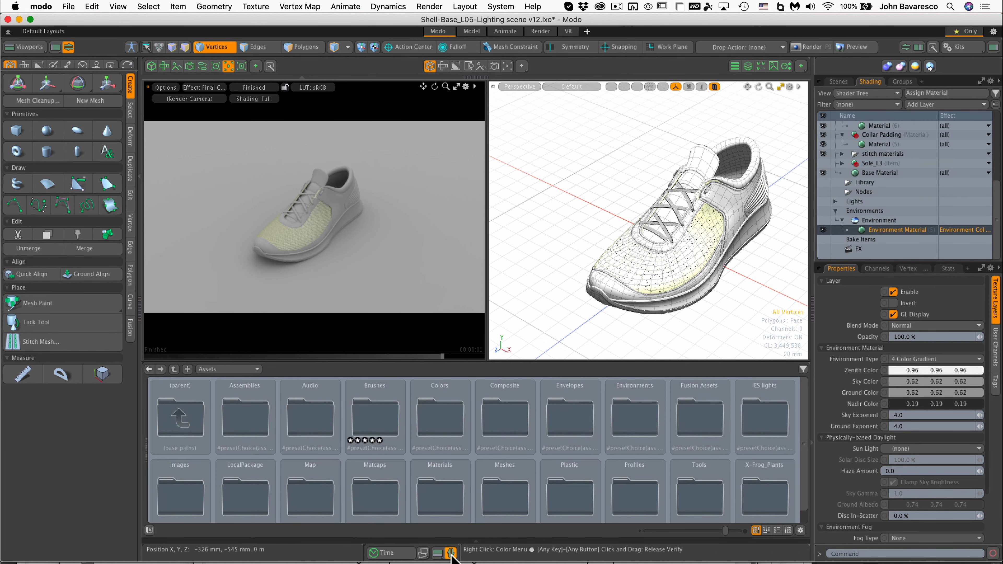
mouse_move(463, 542)
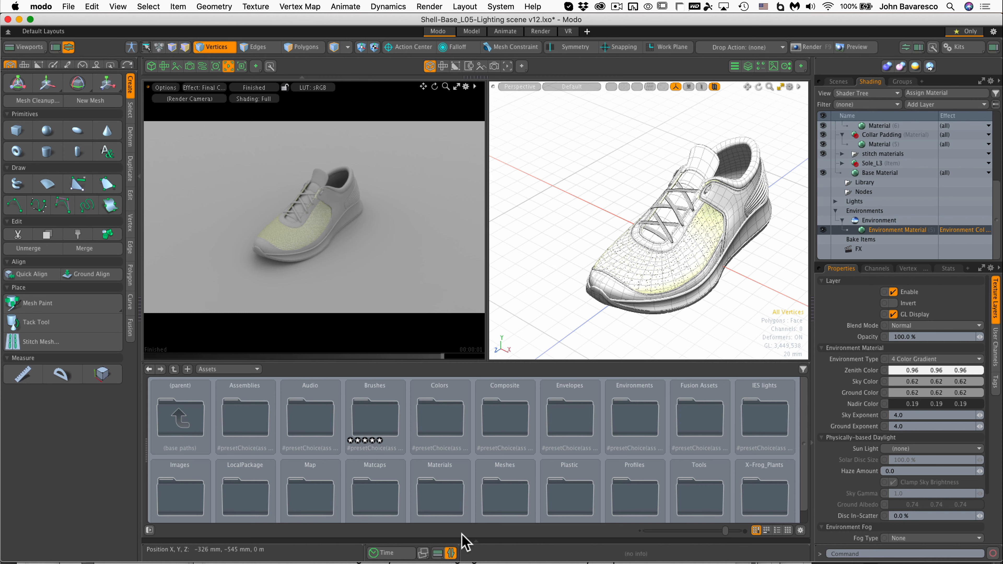
mouse_move(782, 496)
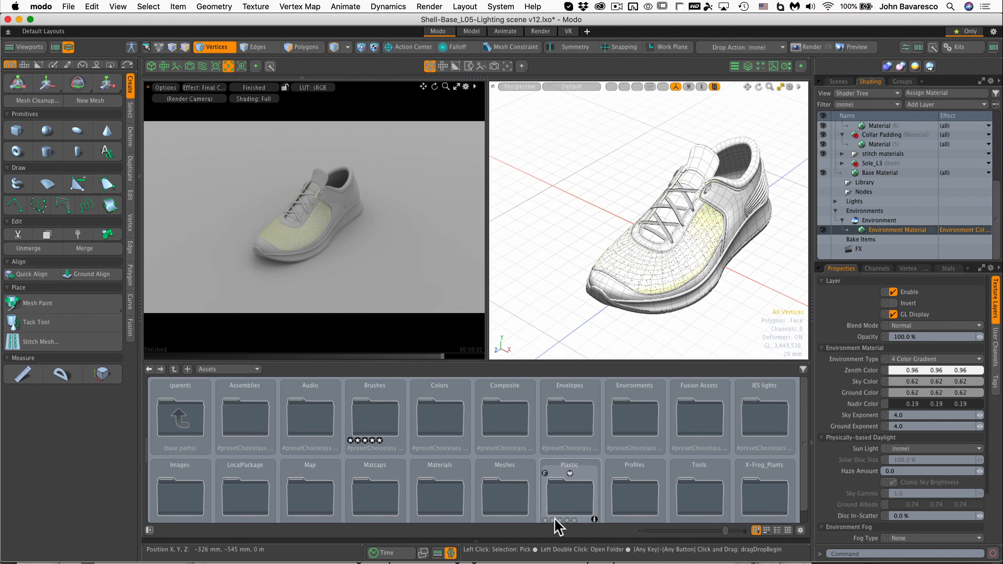
- Navigate the preset browser into Environments > Studio to list presets like 3 Point and Grid Lights
click(437, 553)
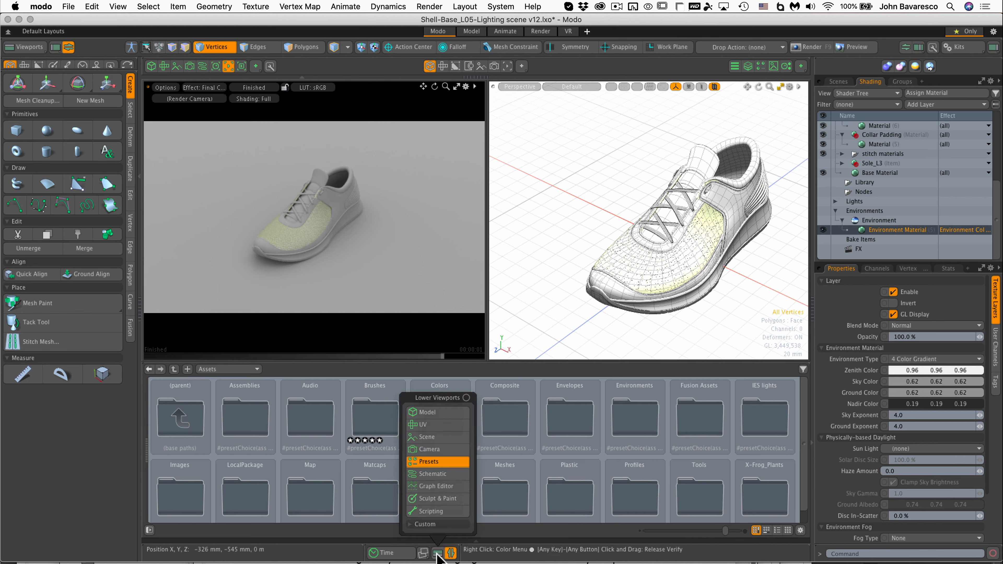
mouse_move(527, 548)
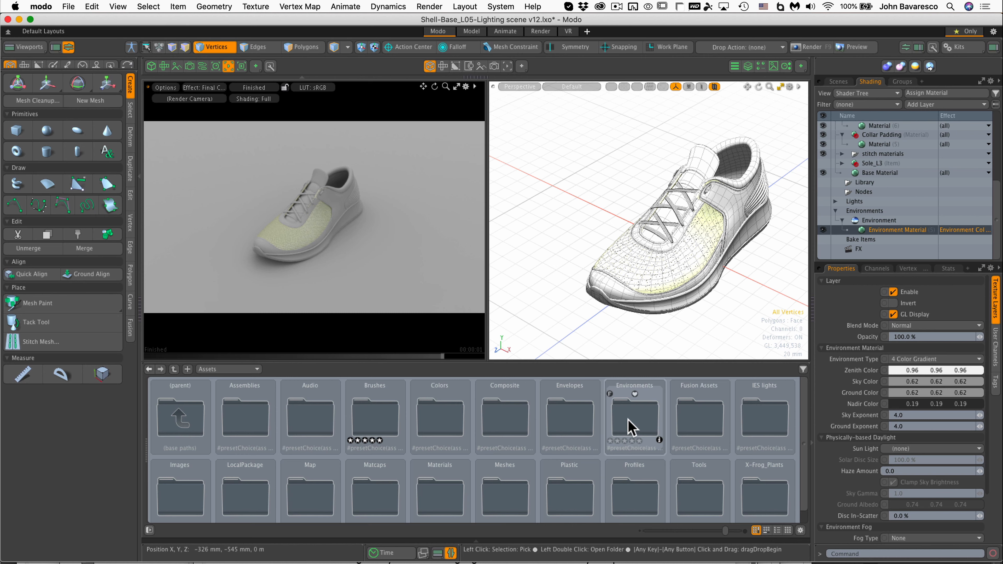
double_click(634, 420)
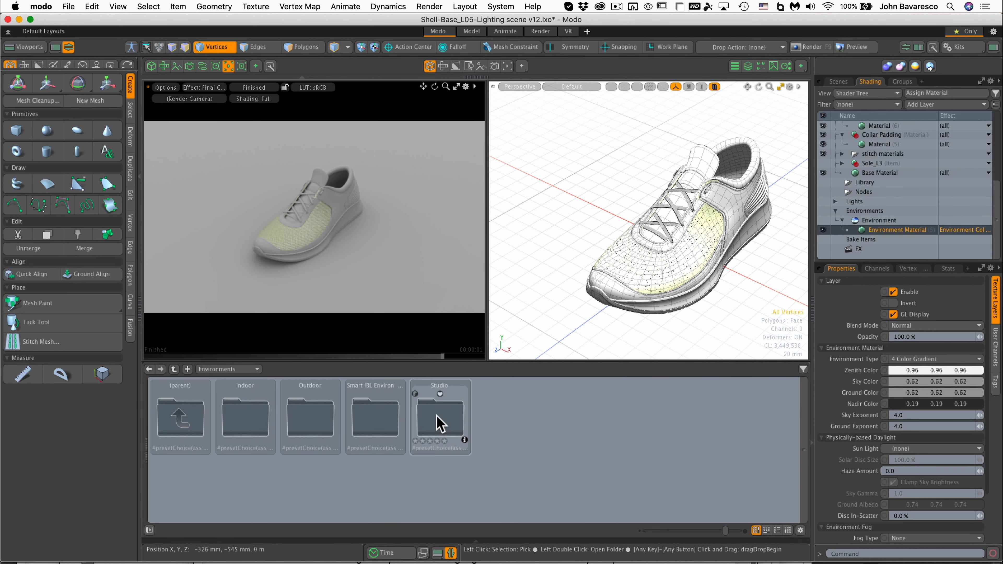
double_click(439, 418)
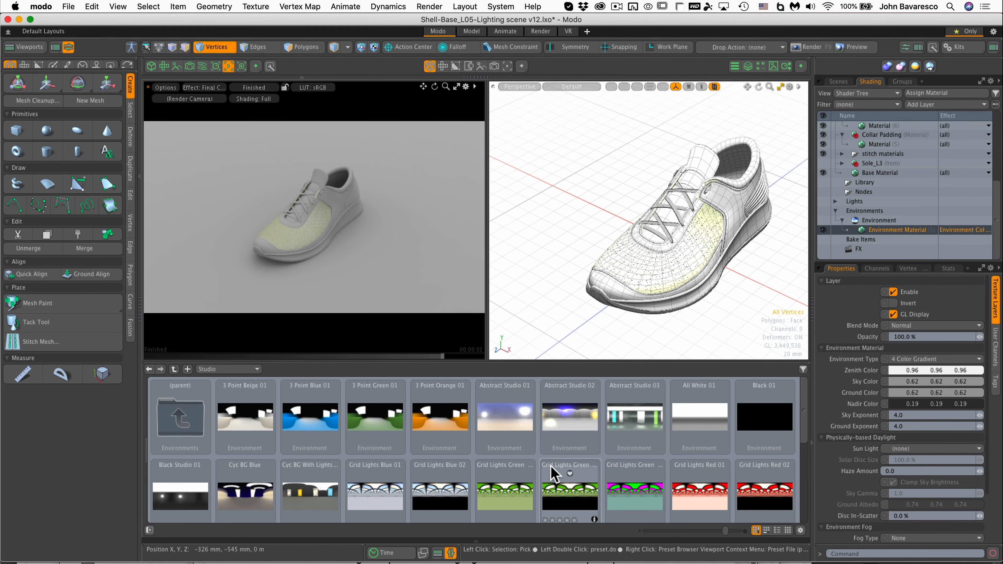
- Apply the 3 Point Beige 01 studio environment preset to light the sneaker
scroll(down, 3)
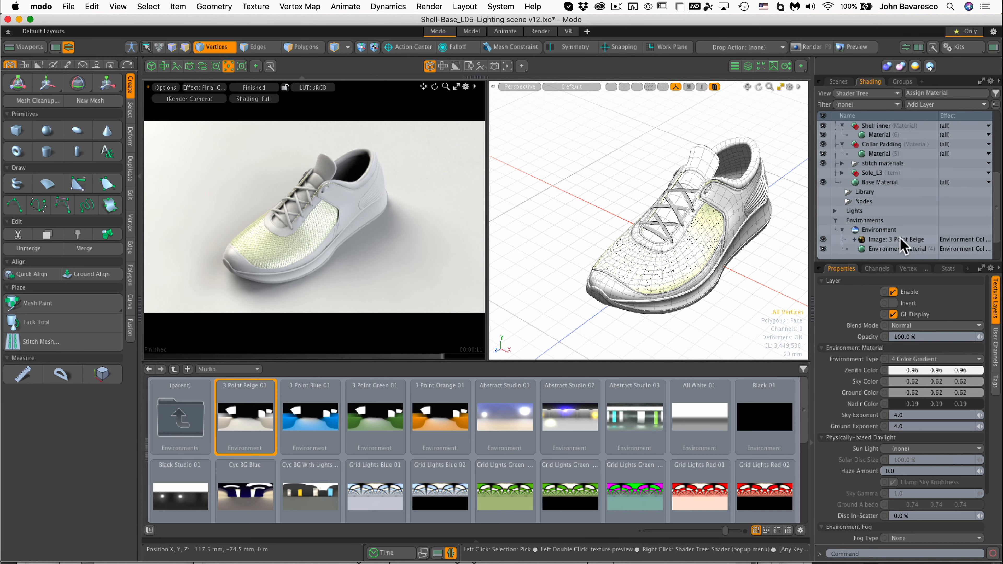
- Select the 3 Point Beige image layer and change its Projection Axis, rotating it about −89° on Y
click(897, 240)
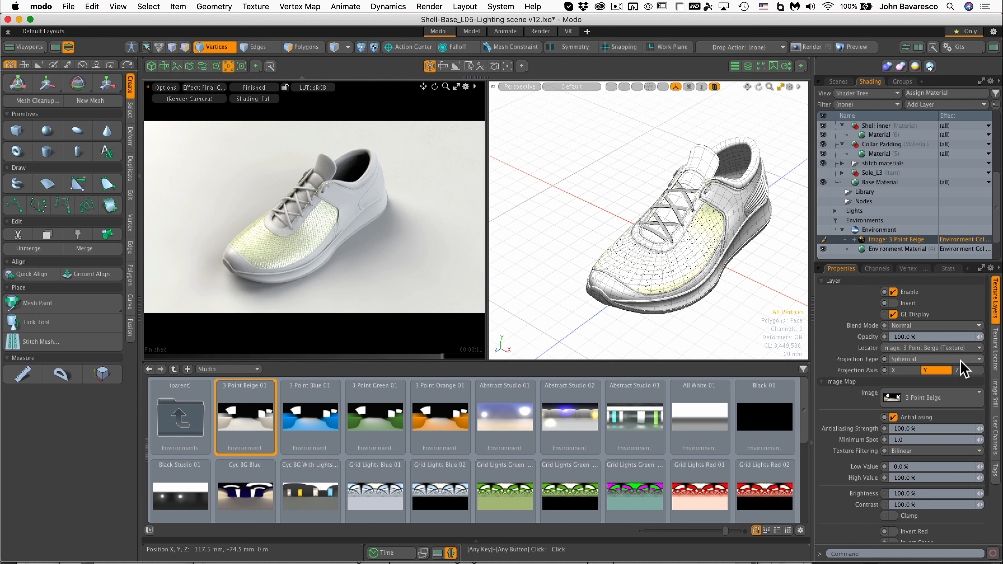
mouse_move(961, 375)
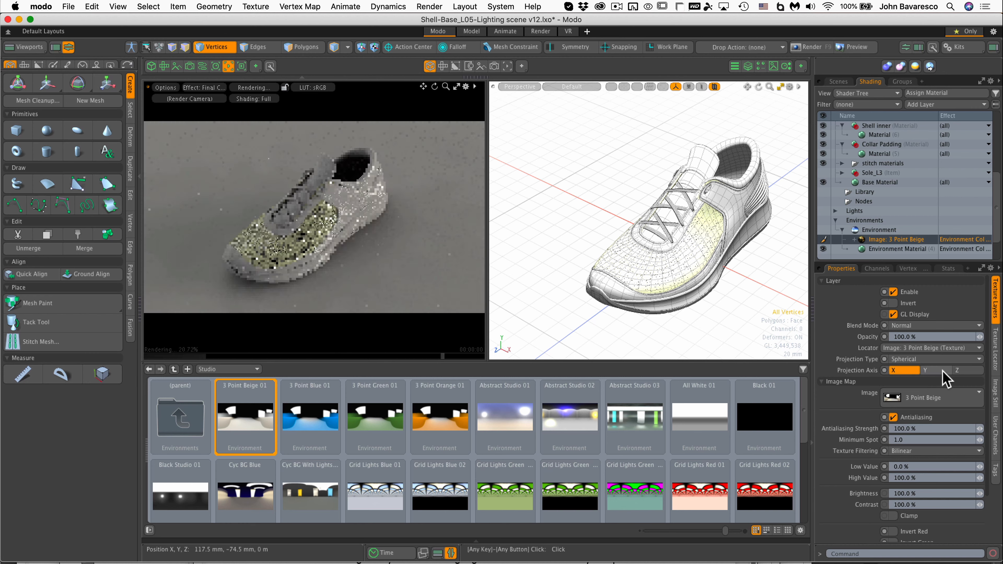
click(936, 370)
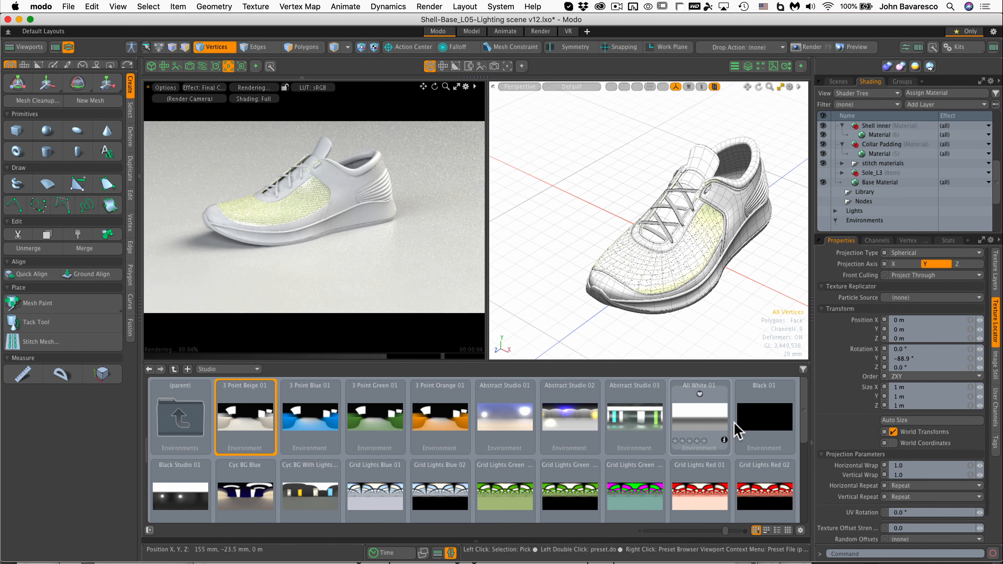
mouse_move(559, 437)
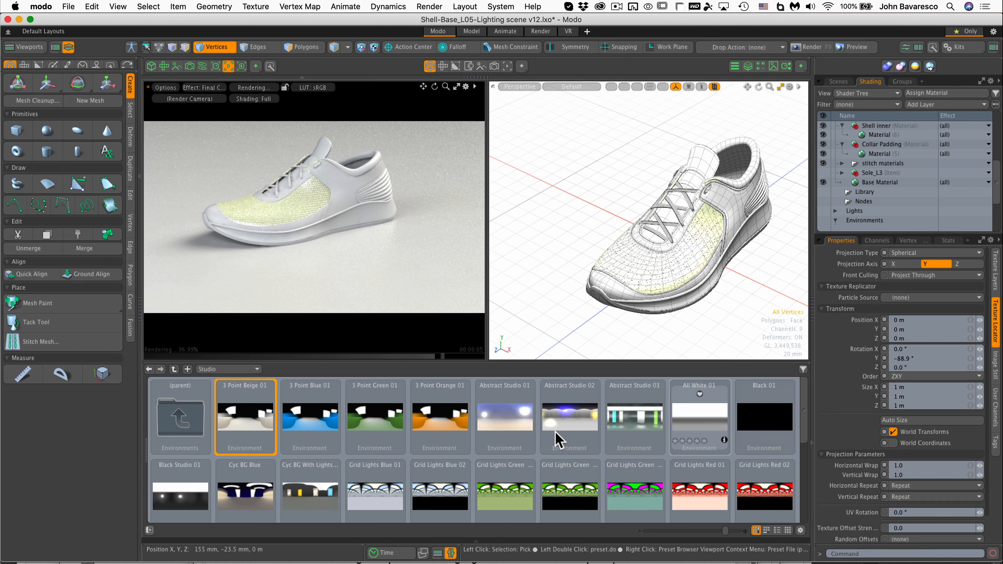
- Apply the Purple Green Light studio preset, tinting the sneaker and backdrop purple-green
scroll(down, 3)
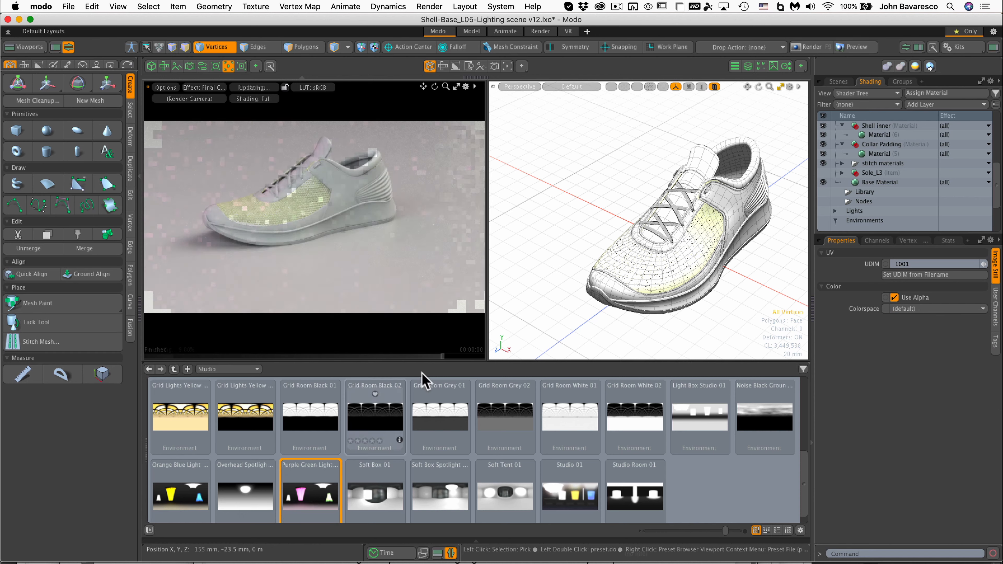
double_click(318, 473)
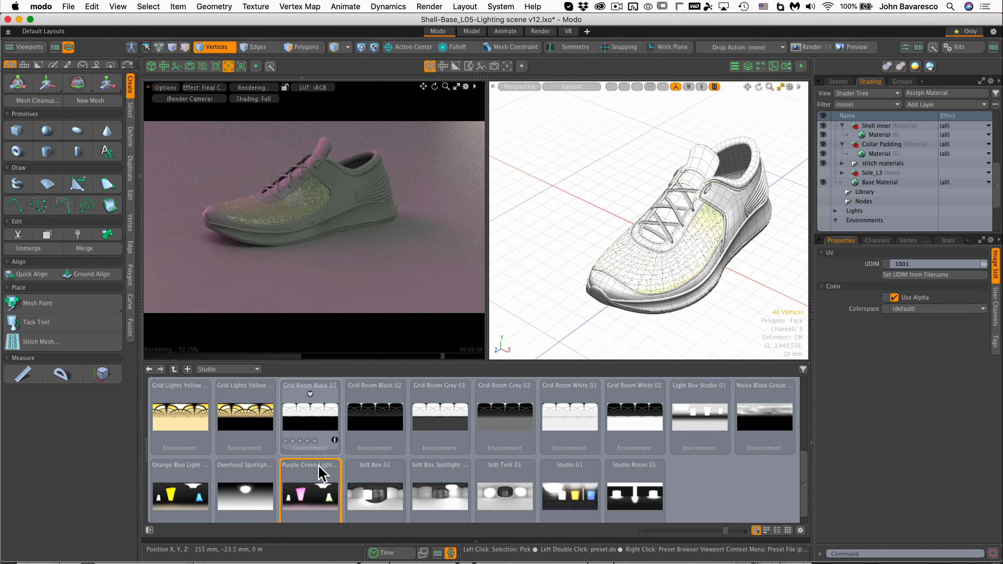